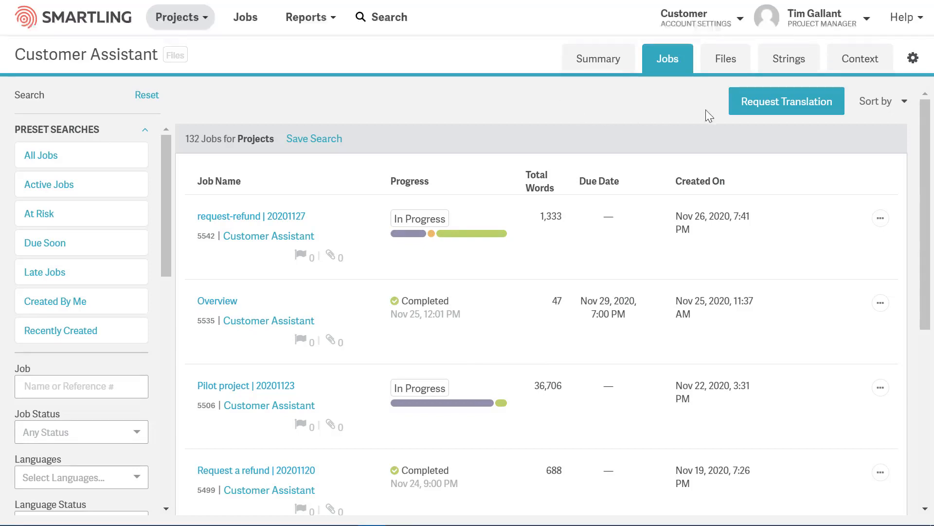
- Start a translation request named 'Smartling Product' and attach the Product Demo file from Downloads
{"action": "left_click", "coordinate": [787, 101]}
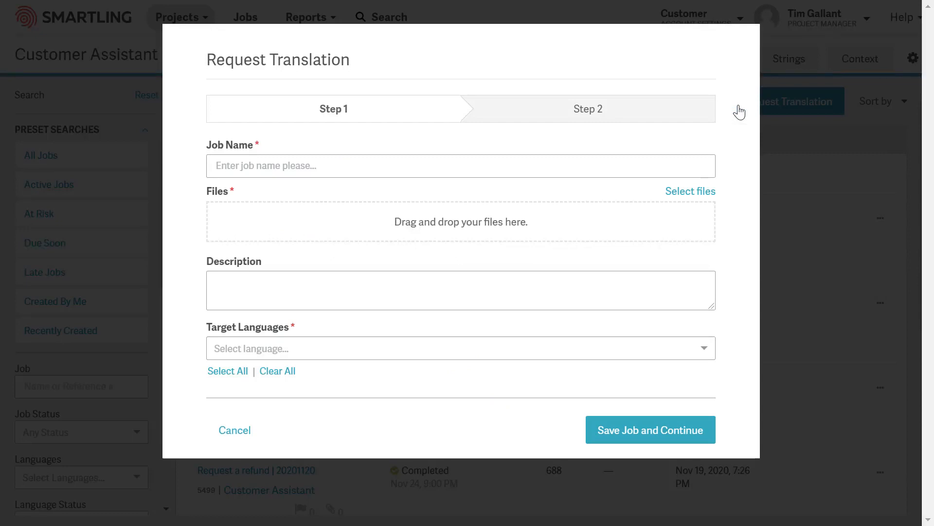
{"action": "left_click", "coordinate": [436, 170]}
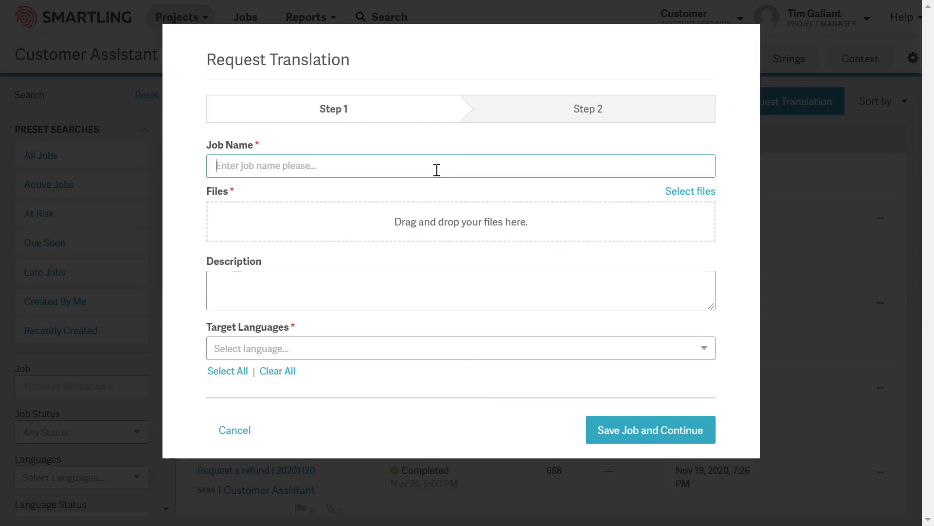
{"action": "type", "text": "Smartling Product Demo"}
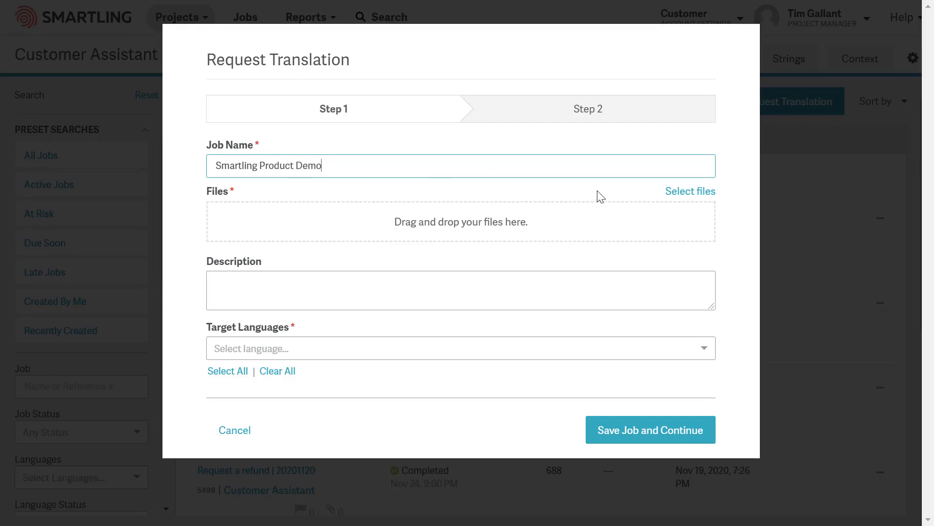
{"action": "left_click", "coordinate": [691, 191]}
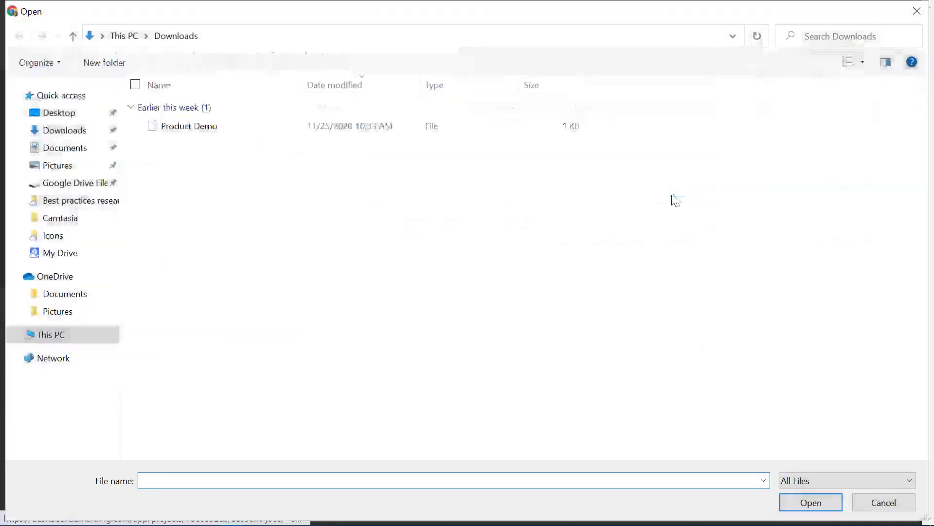
{"action": "left_click", "coordinate": [188, 125]}
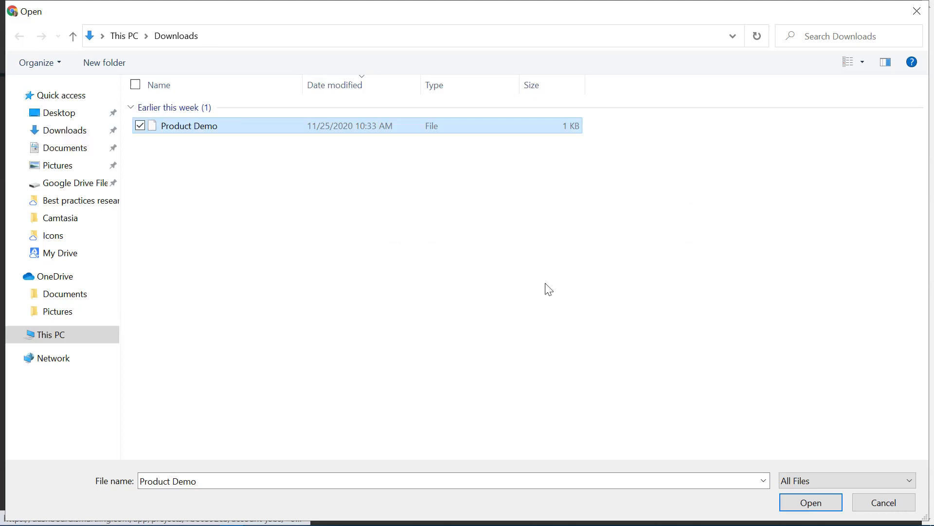
{"action": "left_click", "coordinate": [812, 502]}
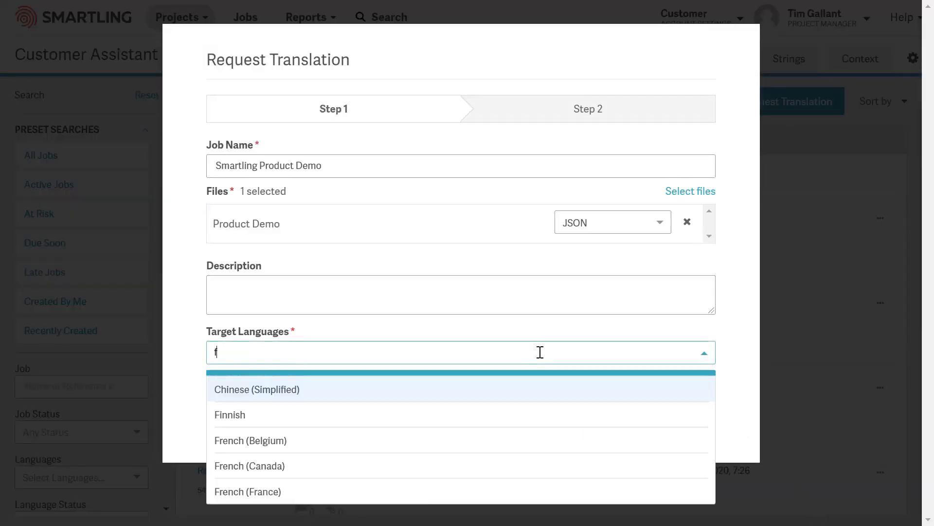
- Choose French (France) as the job's target language
{"action": "type", "text": "rench"}
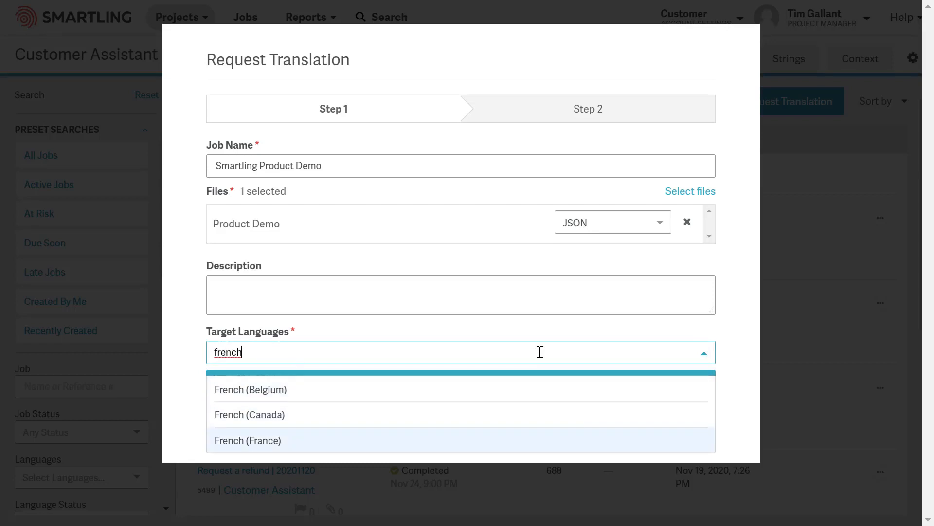
{"action": "left_click", "coordinate": [247, 440]}
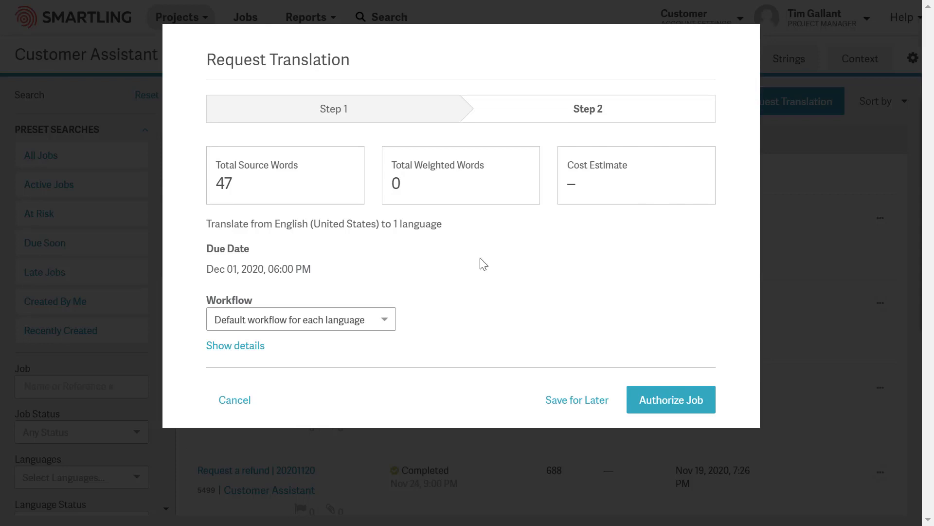
- Set the workflow to Lilt Translation and authorize the job
{"action": "left_click", "coordinate": [300, 319]}
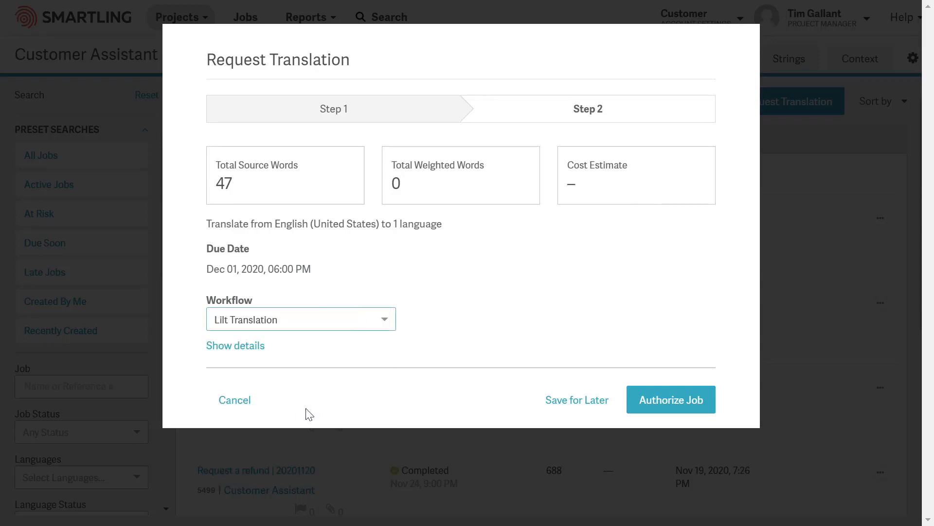
{"action": "left_click", "coordinate": [671, 399]}
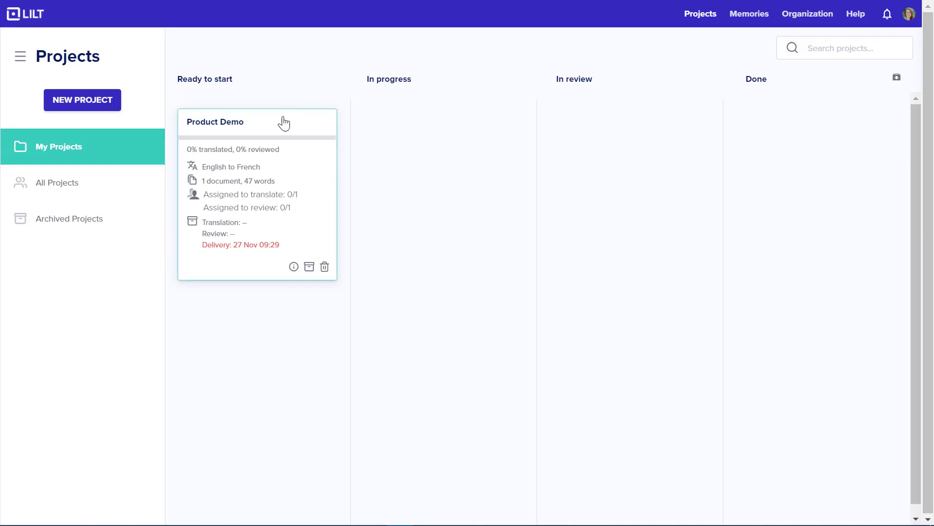
- Translate the Product Demo project's four segments into French and return to Projects
{"action": "left_click", "coordinate": [215, 122]}
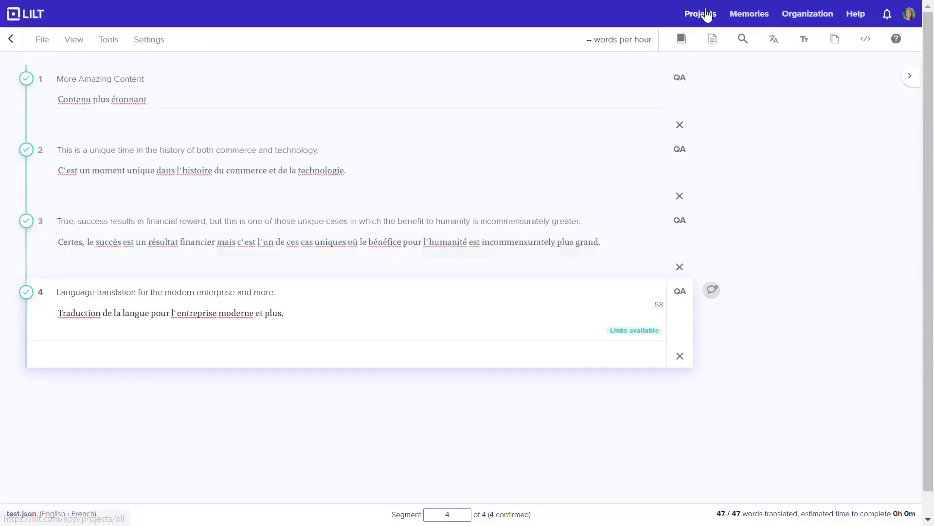
{"action": "left_click", "coordinate": [700, 13]}
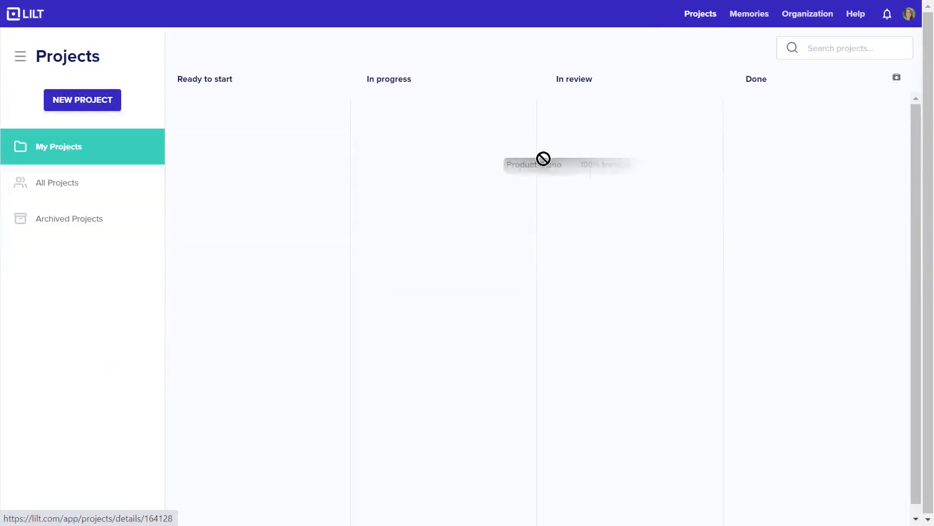
- Review and accept all segments of test.json in the Product Demo project
{"action": "left_click", "coordinate": [542, 164]}
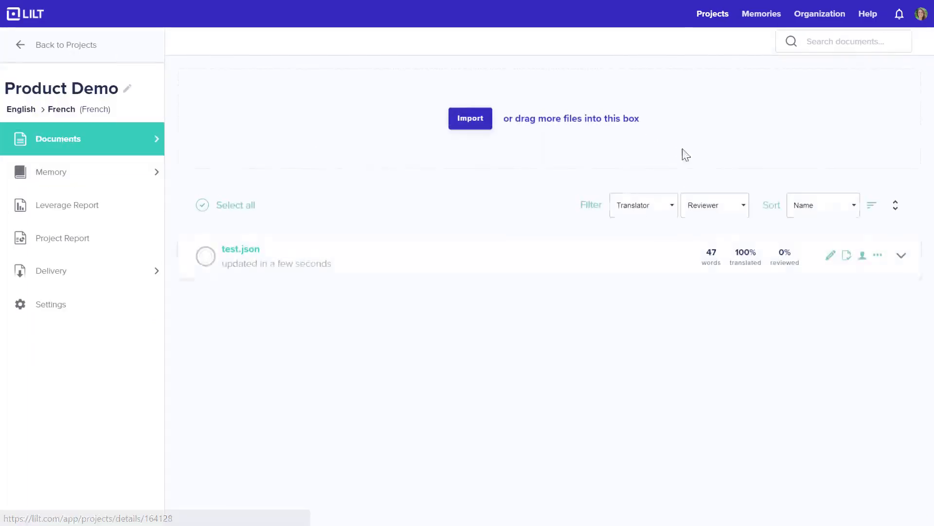
{"action": "mouse_move", "coordinate": [847, 254]}
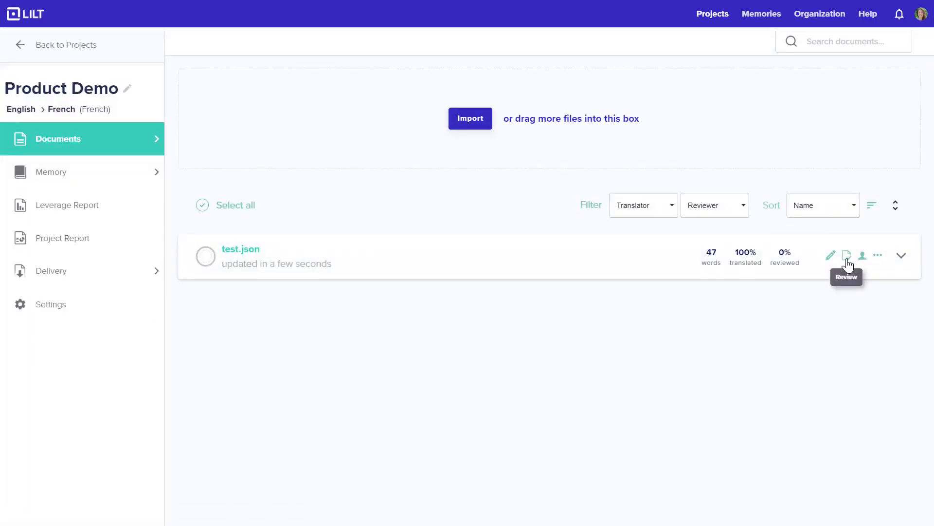
{"action": "left_click", "coordinate": [846, 255]}
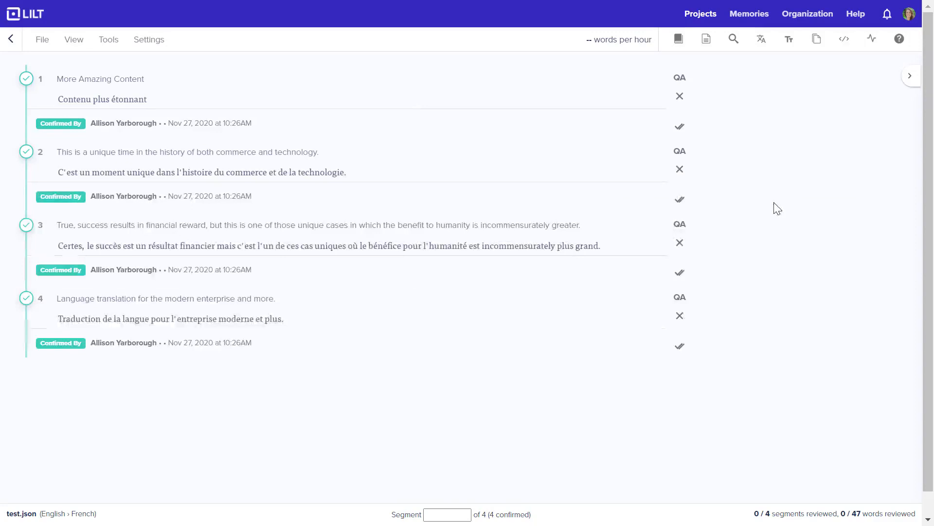
{"action": "mouse_move", "coordinate": [769, 187]}
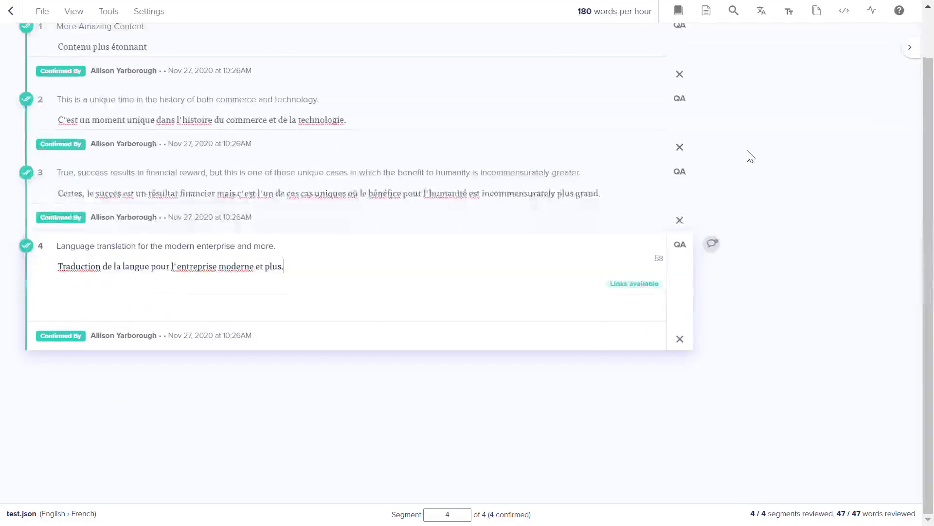
{"action": "left_click", "coordinate": [13, 13]}
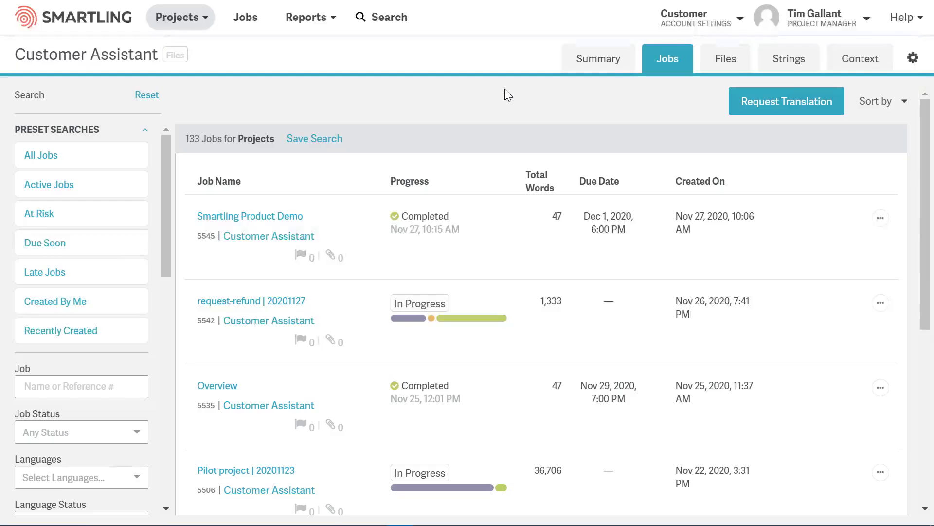
{"action": "mouse_move", "coordinate": [484, 147]}
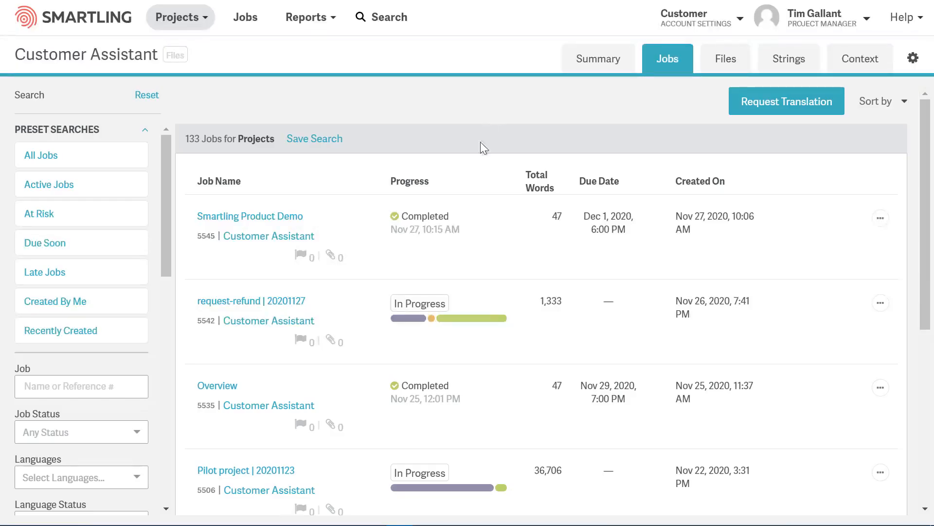
{"action": "mouse_move", "coordinate": [477, 232]}
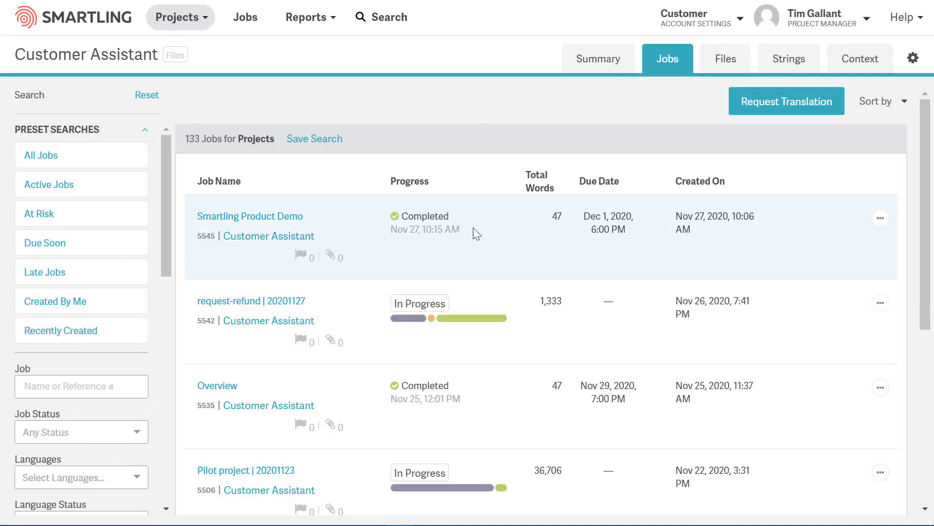